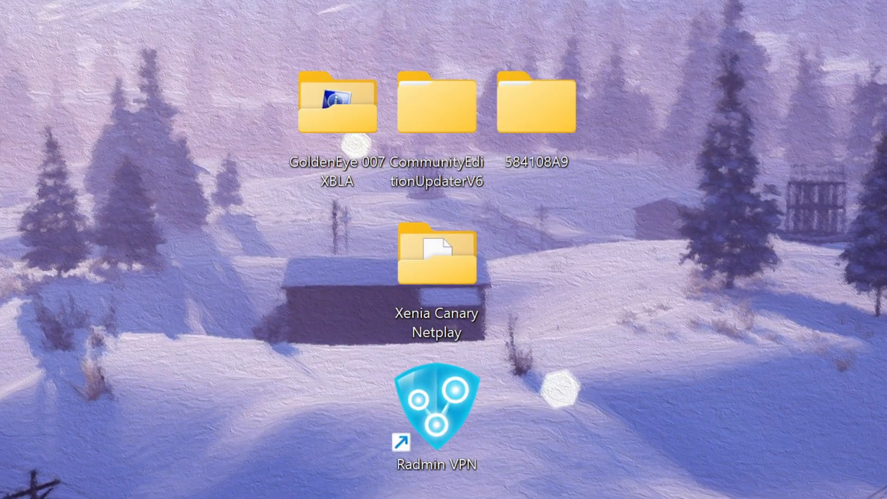
mouse_move(433, 16)
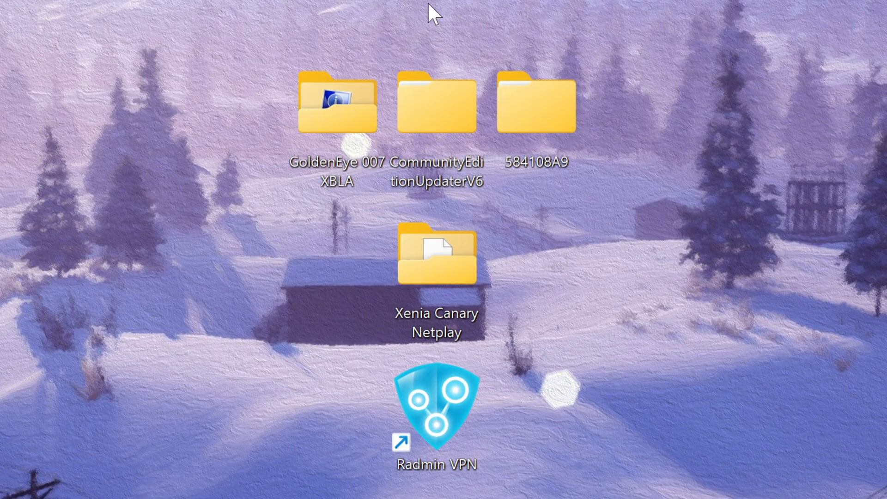
mouse_move(436, 254)
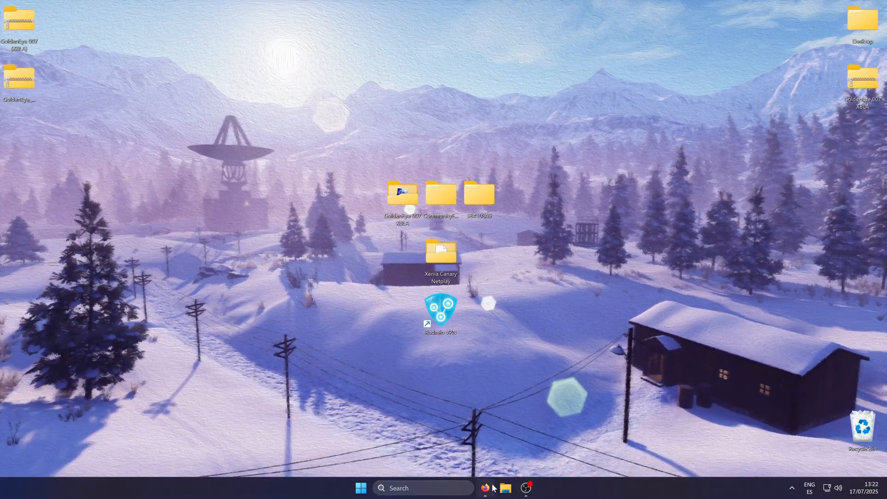
- Review the n64vault Community Edition Updater page and the Xenia Canary Netplay v5.0.0 release page in Firefox
left_click(484, 488)
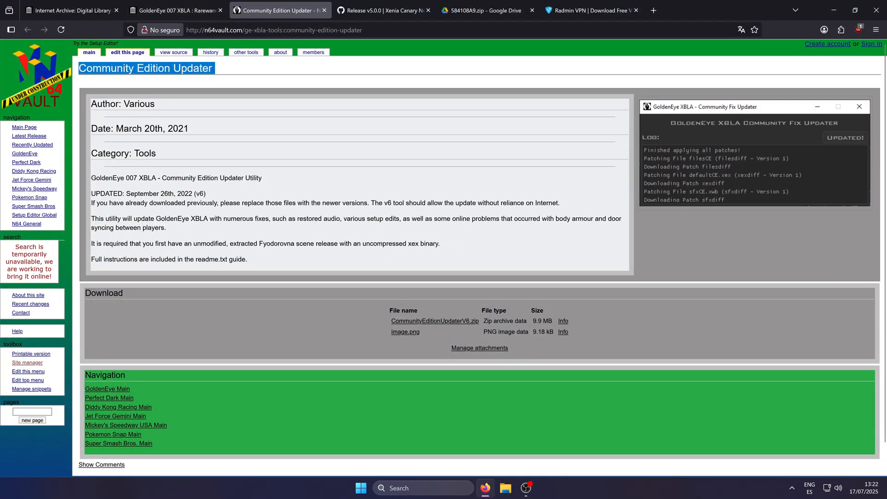
left_click(365, 122)
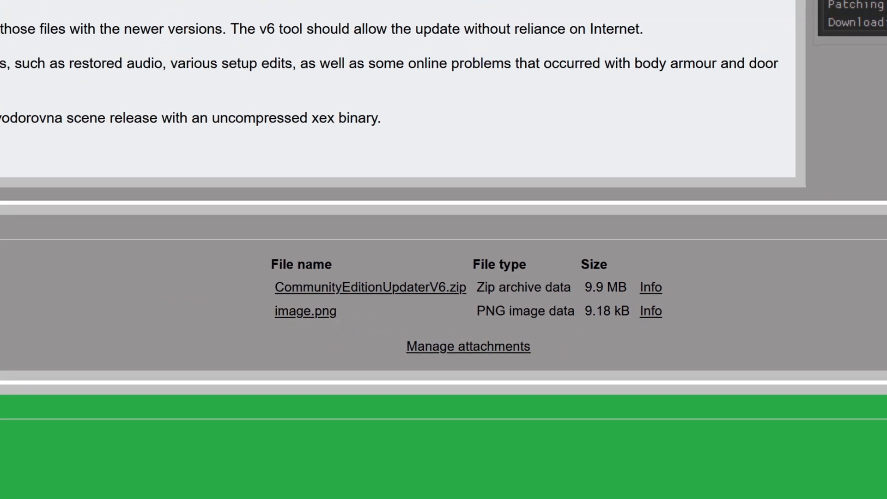
left_click(384, 10)
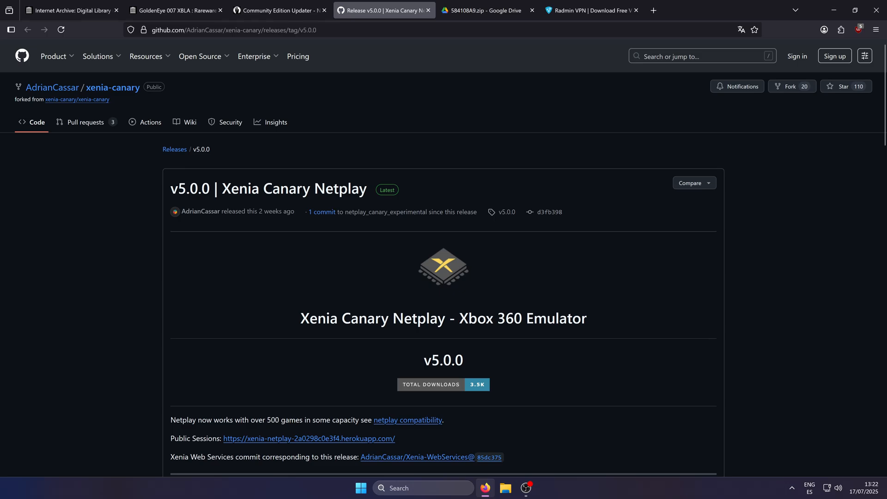
scroll("down", 3)
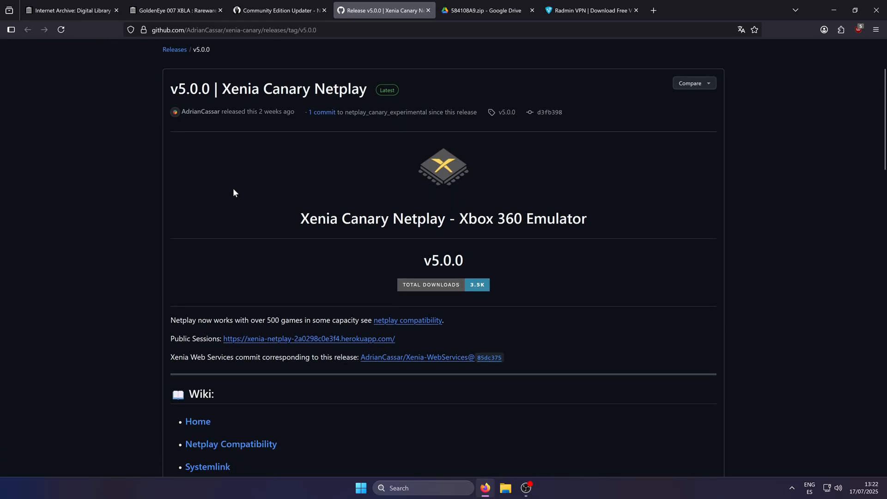
scroll("down", 3)
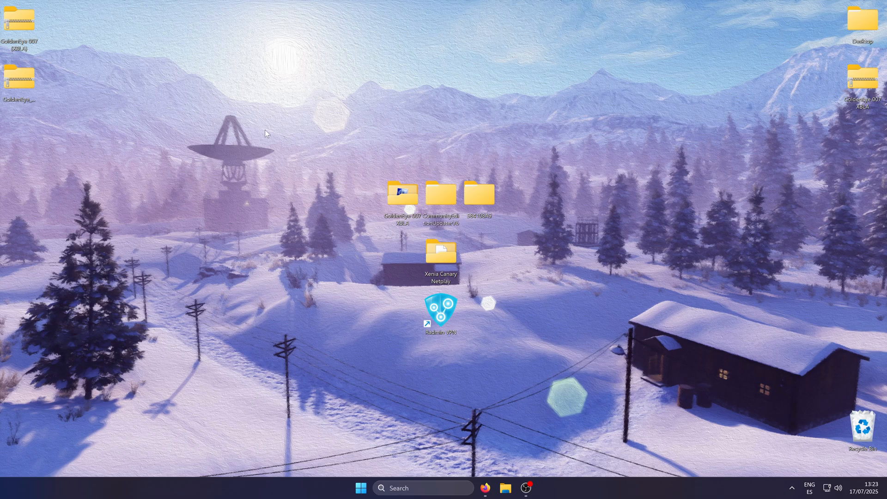
mouse_move(365, 171)
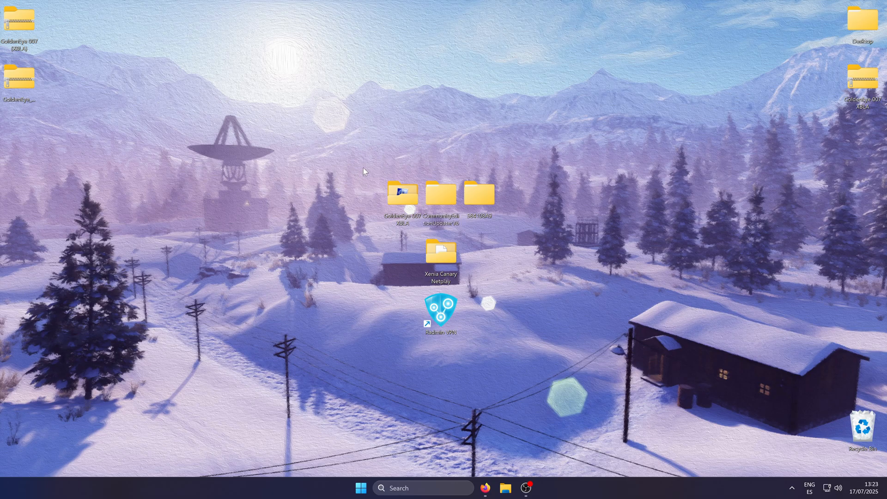
mouse_move(116, 106)
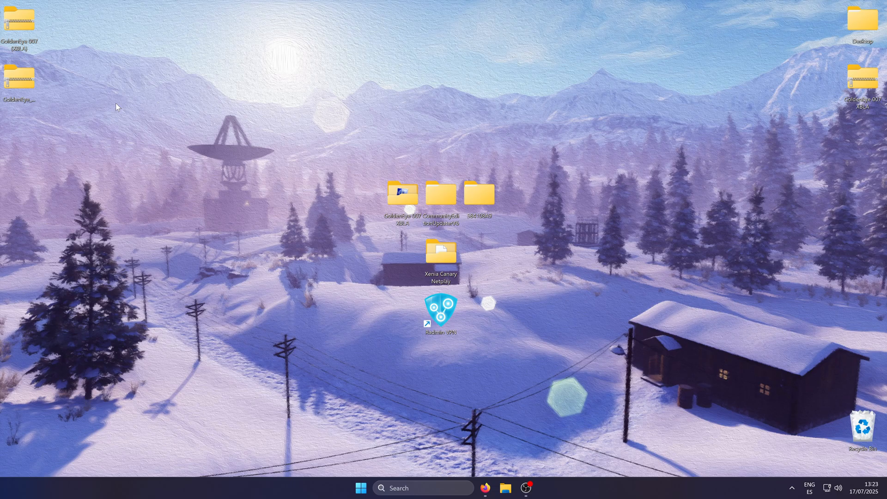
mouse_move(20, 79)
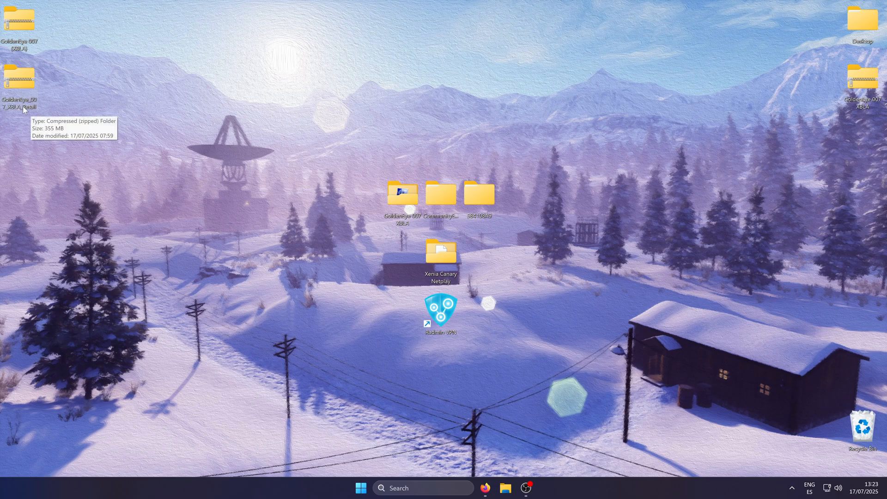
double_click(18, 77)
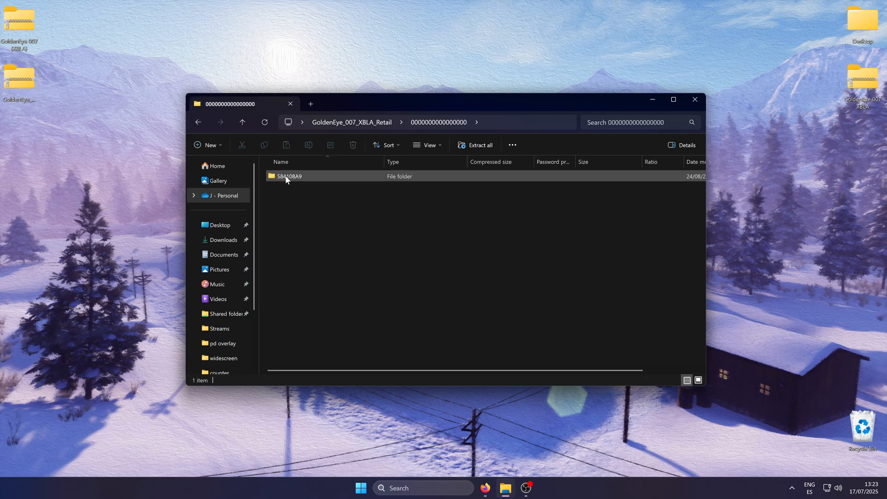
double_click(288, 176)
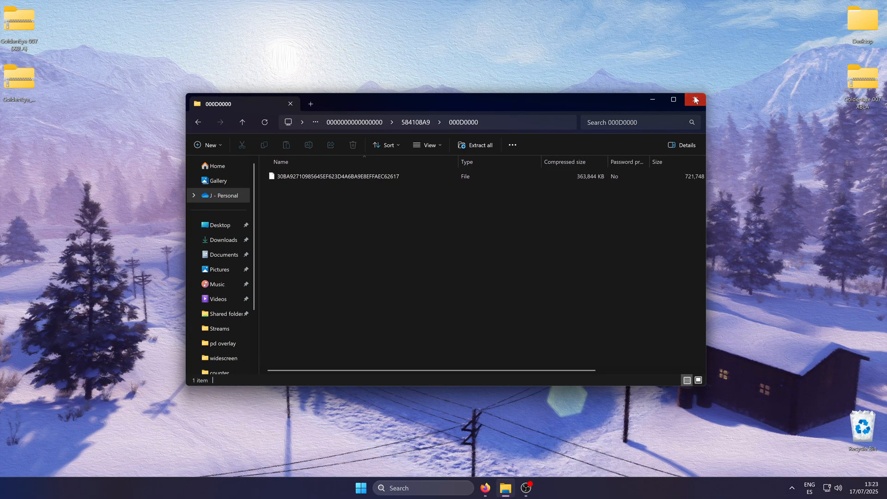
left_click(695, 100)
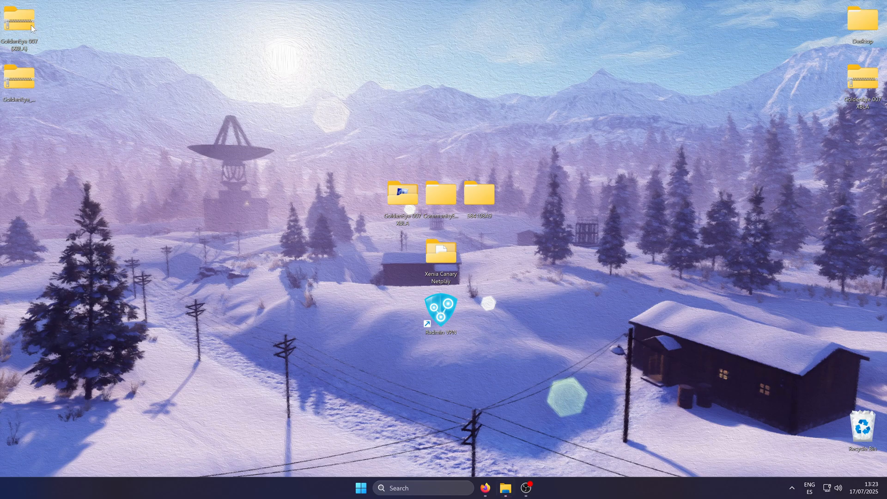
double_click(18, 20)
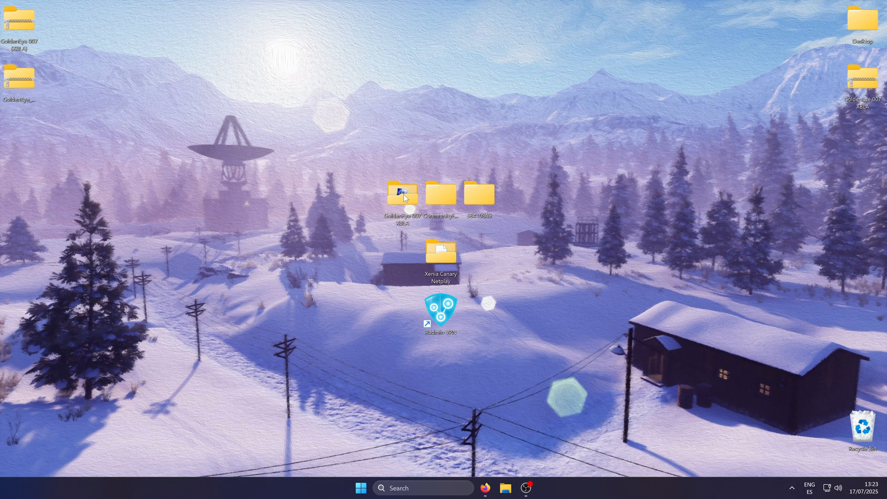
- Browse to GoldenEye 007 XBLA\Bean\CEUpdate, closing the updater's empty Bean window
double_click(401, 193)
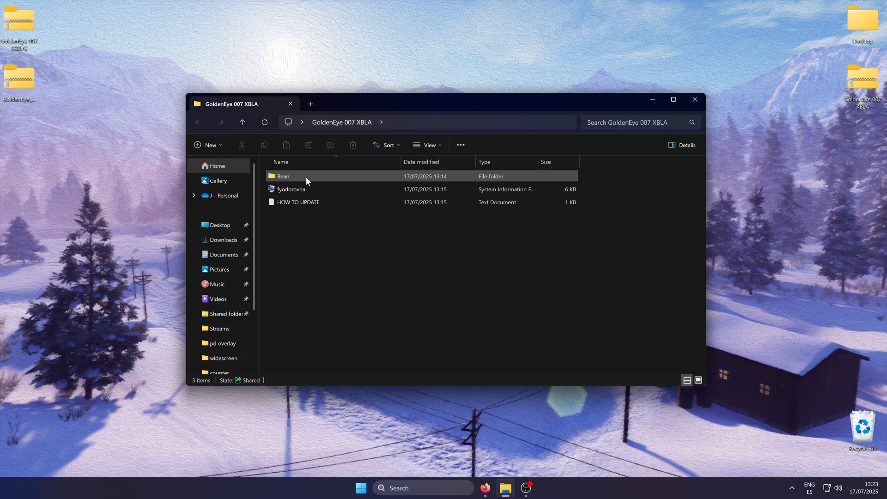
double_click(283, 176)
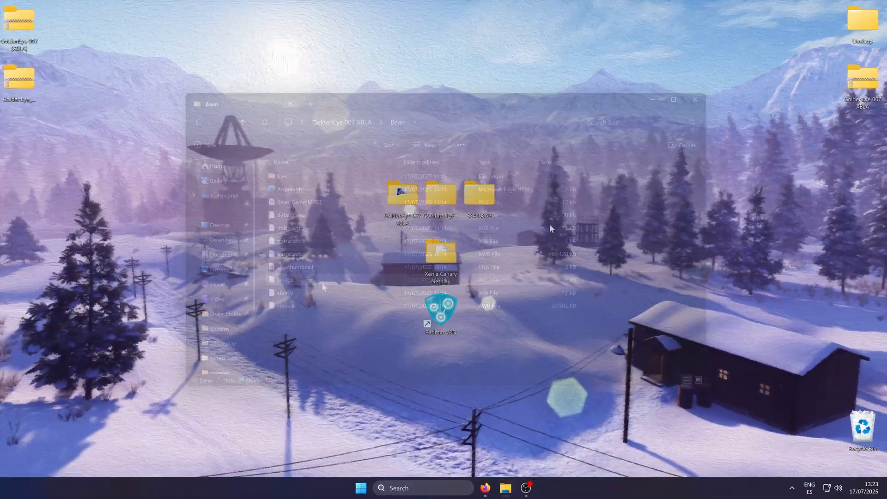
left_click(695, 99)
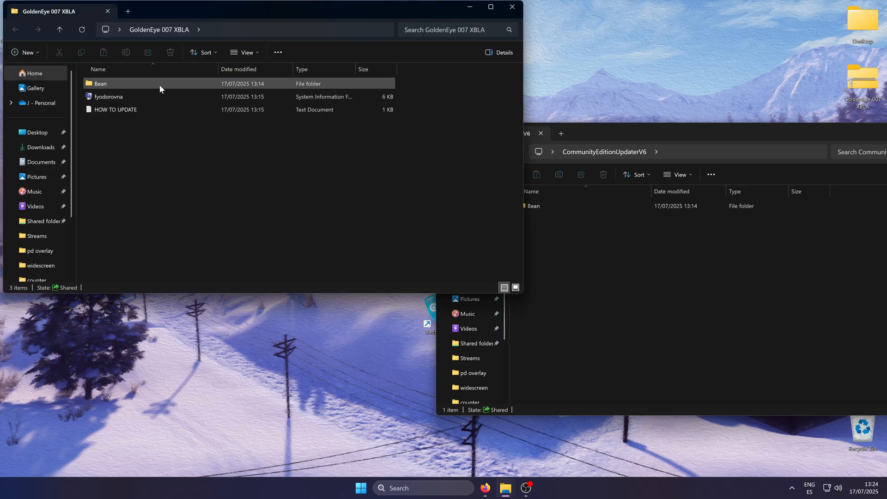
double_click(100, 83)
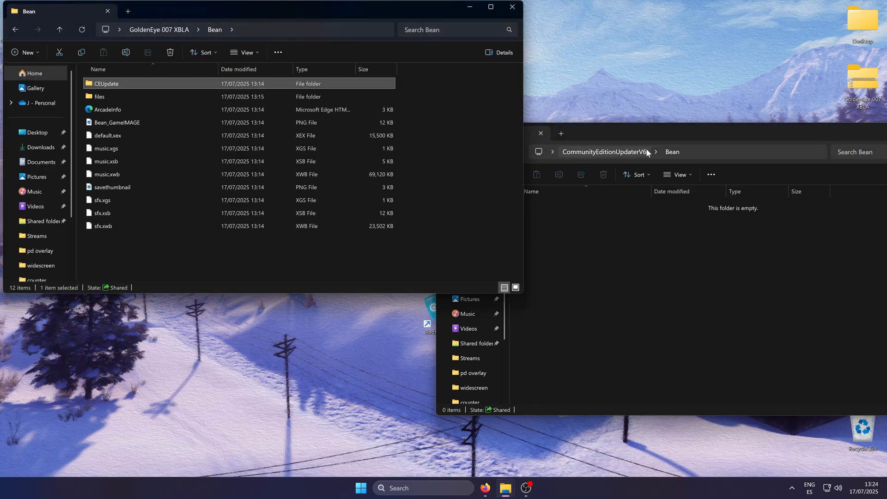
left_click(540, 133)
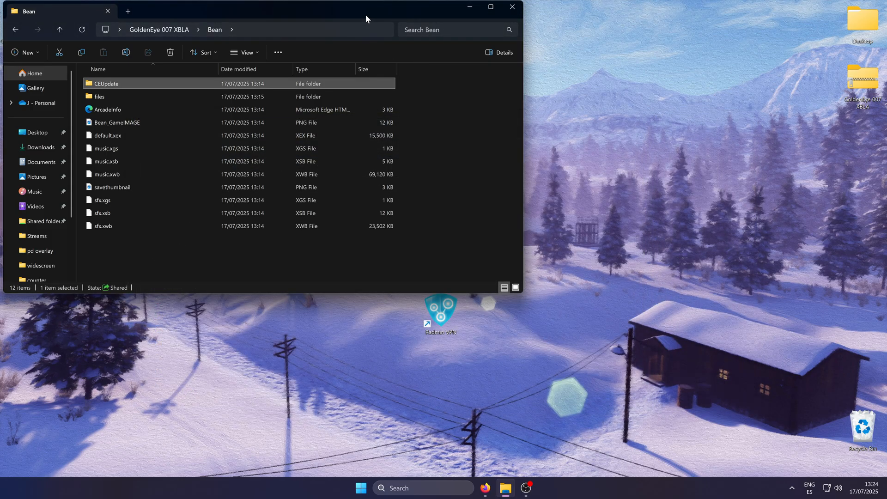
double_click(107, 83)
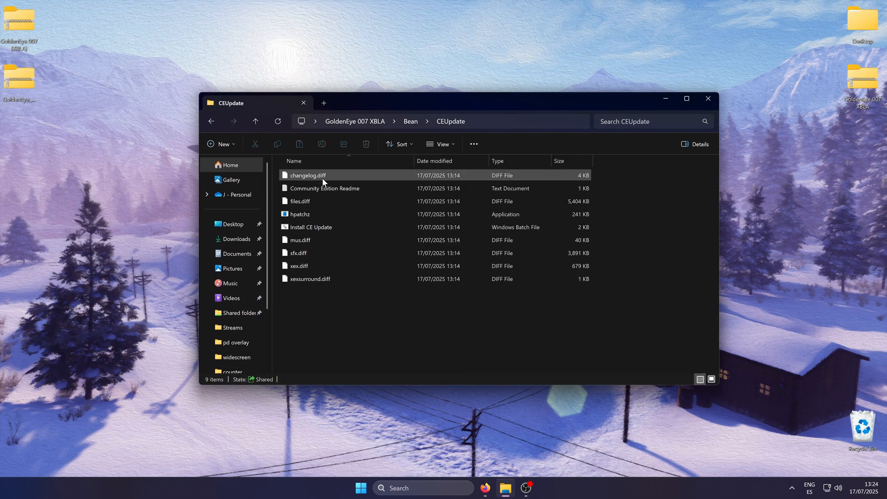
- Run Install CE Update.bat past the SmartScreen warning, then close the Explorer window
left_click(310, 227)
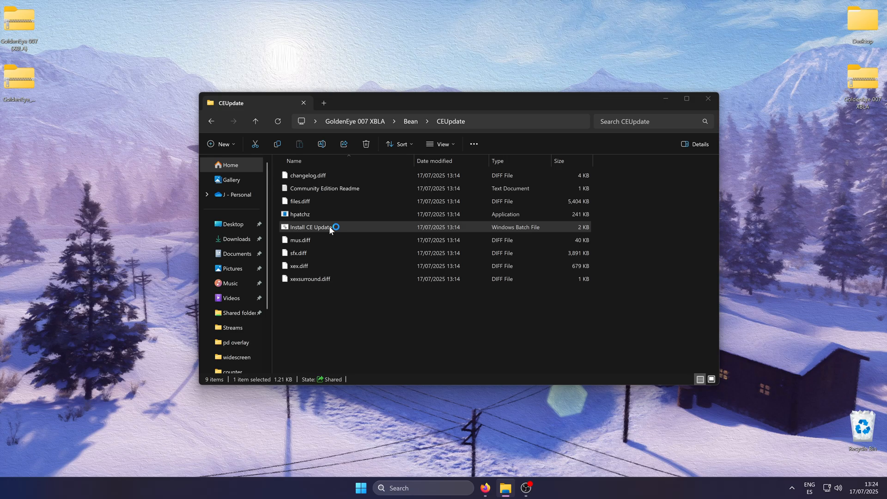
double_click(311, 227)
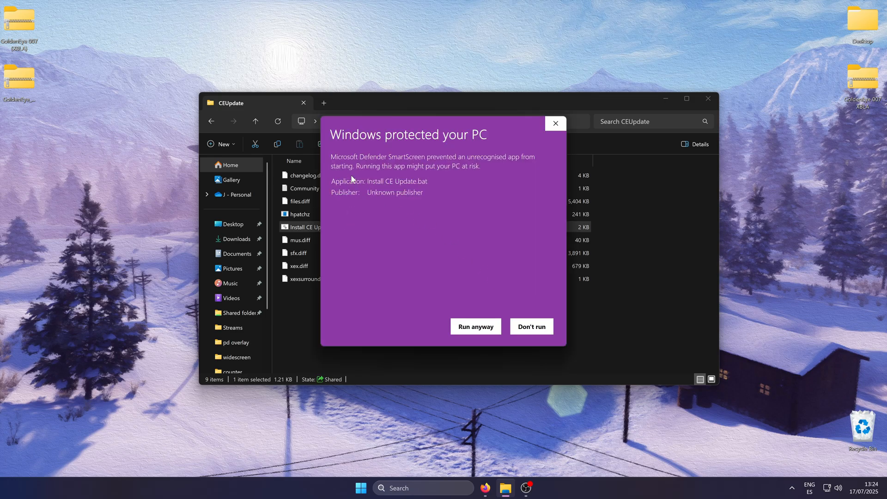
left_click(475, 327)
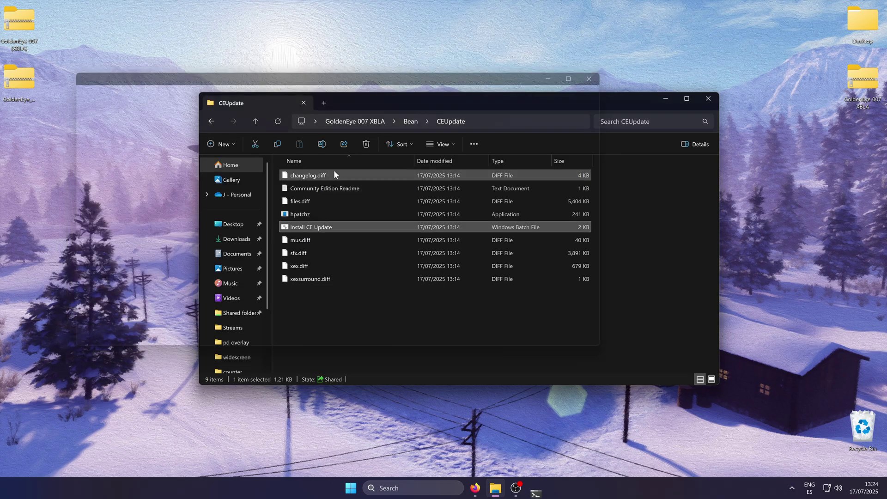
left_click(255, 121)
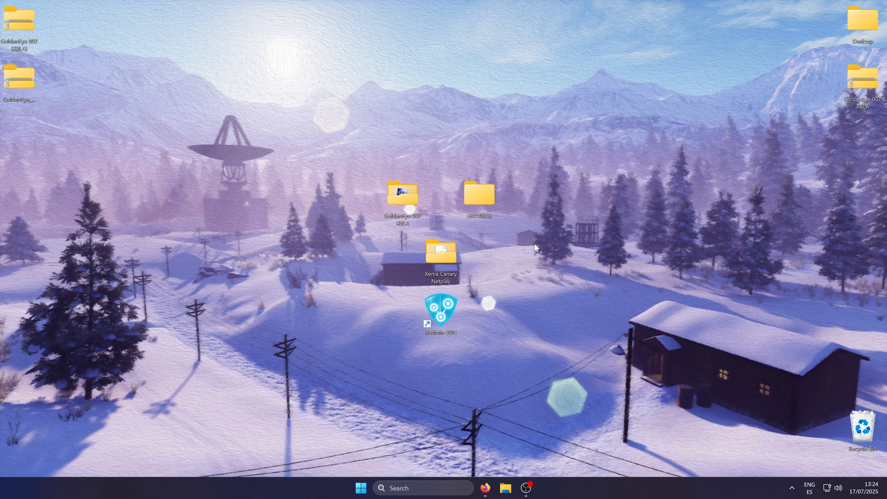
mouse_move(412, 214)
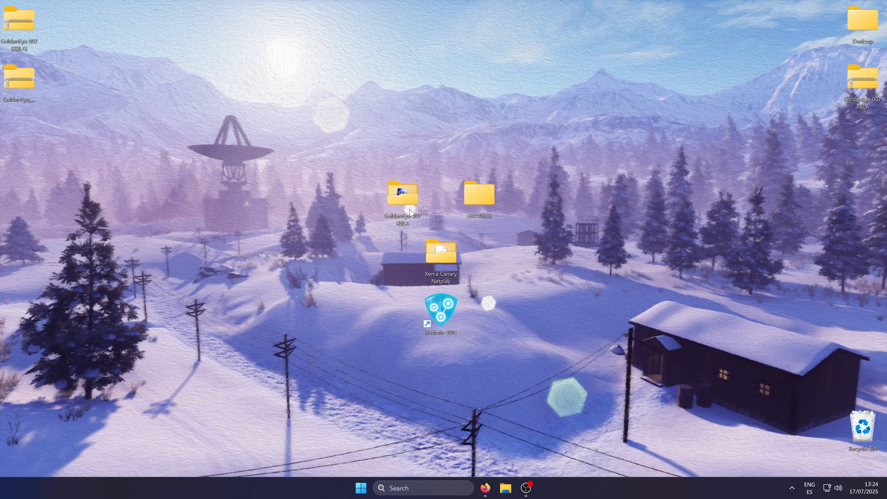
- Launch xenia_canary_netplay.exe from the Xenia Canary Netplay desktop folder
double_click(403, 194)
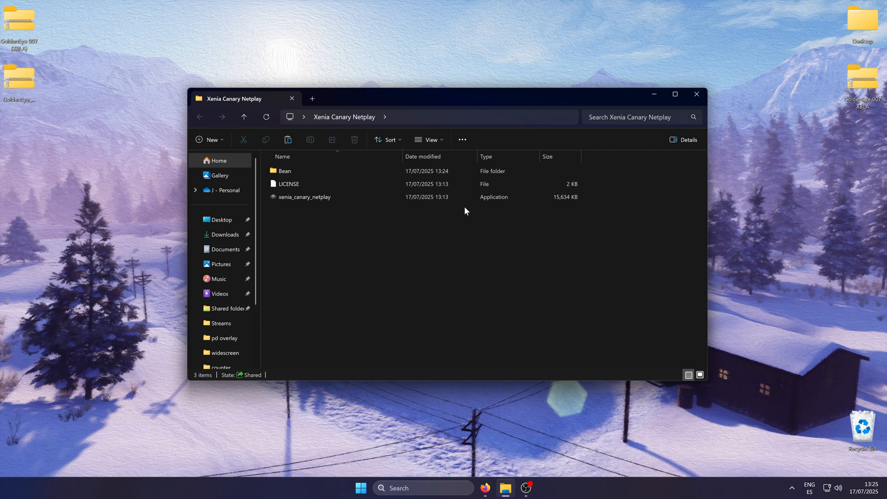
double_click(304, 196)
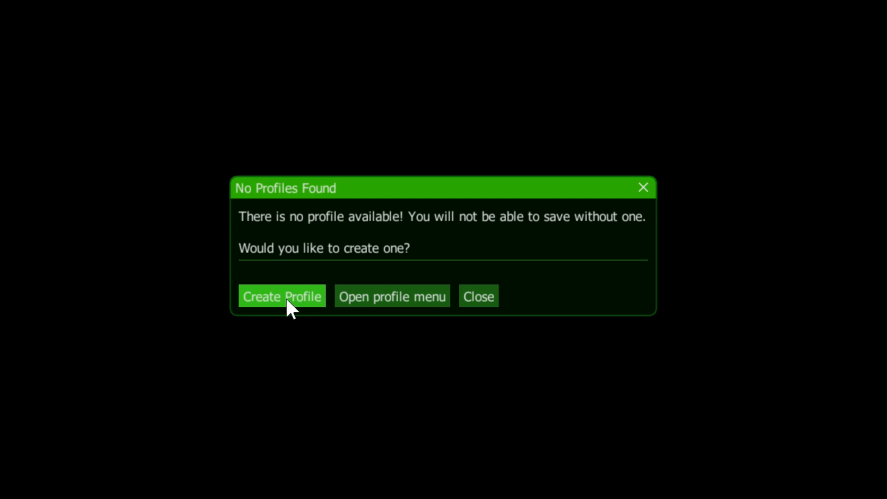
left_click(282, 296)
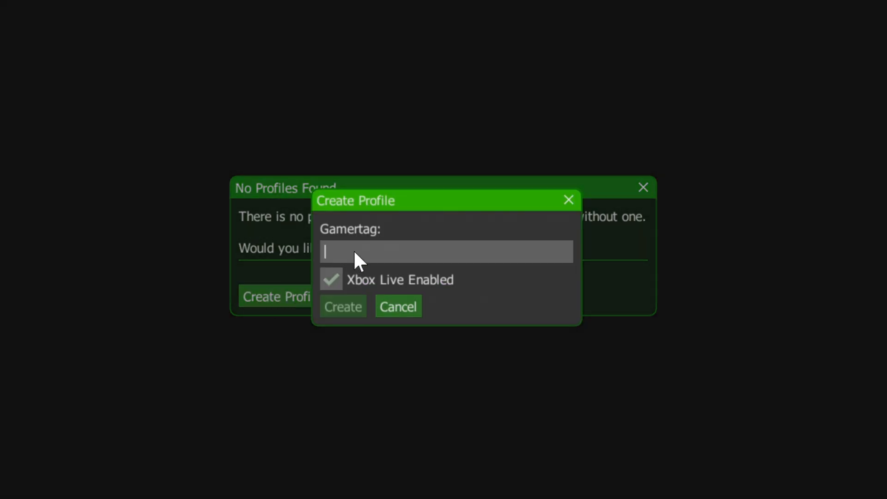
type("Grasl")
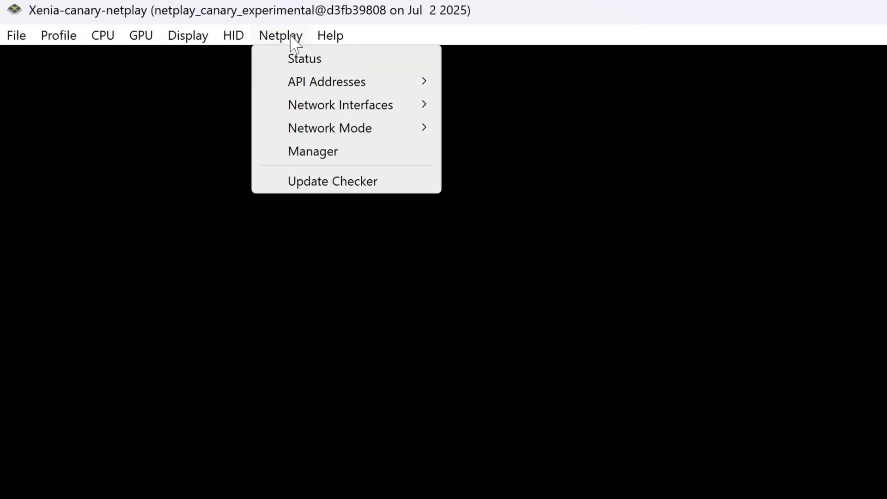
mouse_move(327, 81)
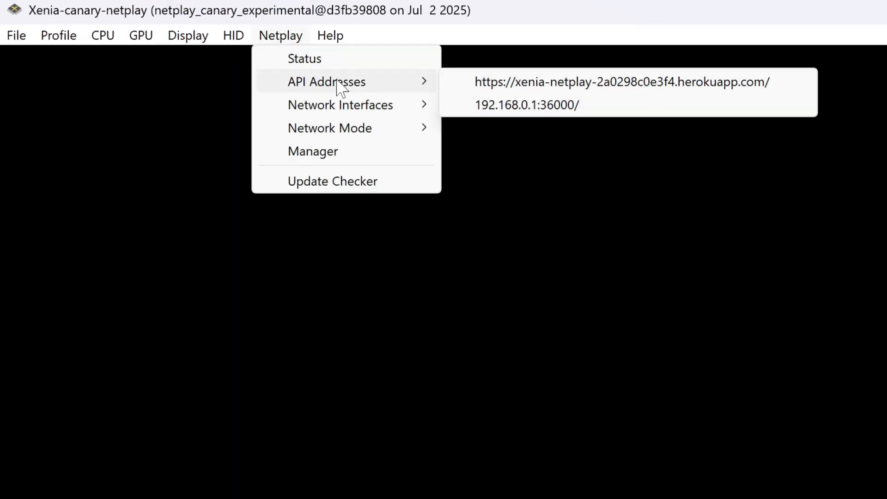
mouse_move(340, 105)
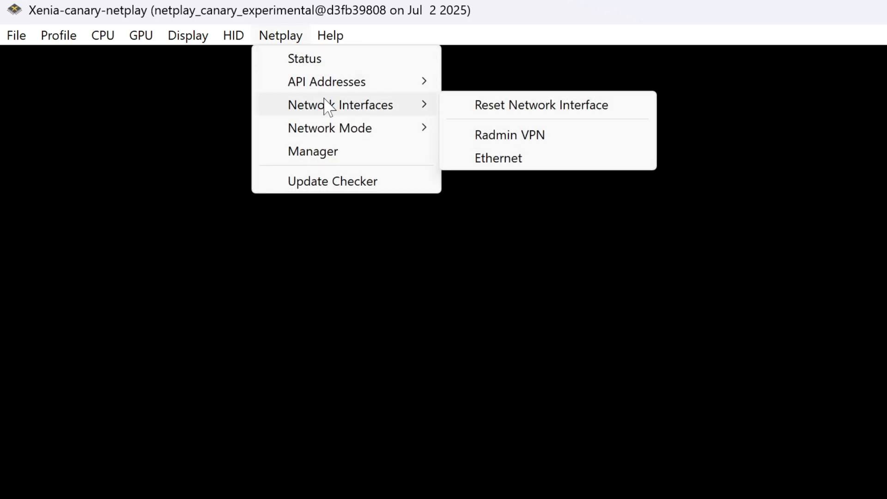
mouse_move(329, 128)
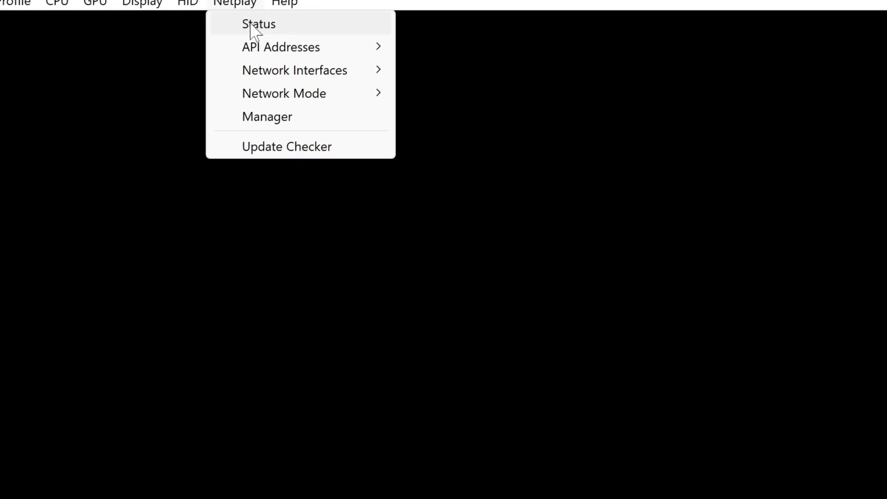
left_click(258, 23)
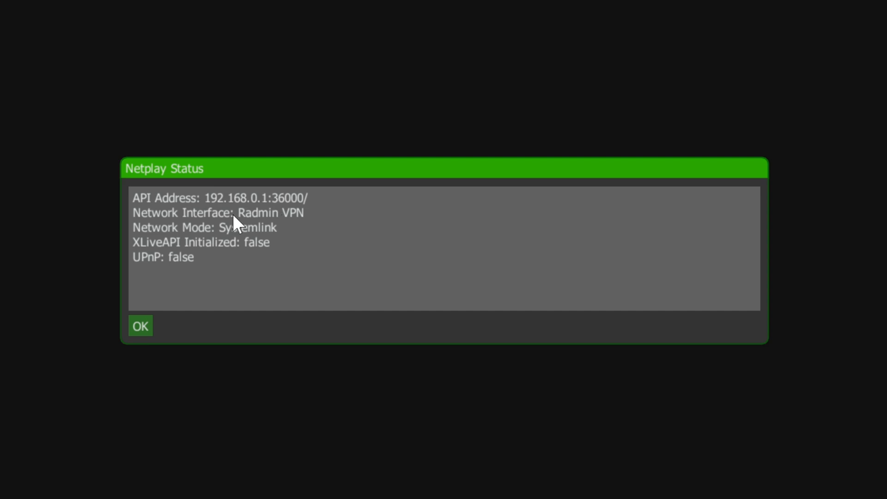
mouse_move(157, 348)
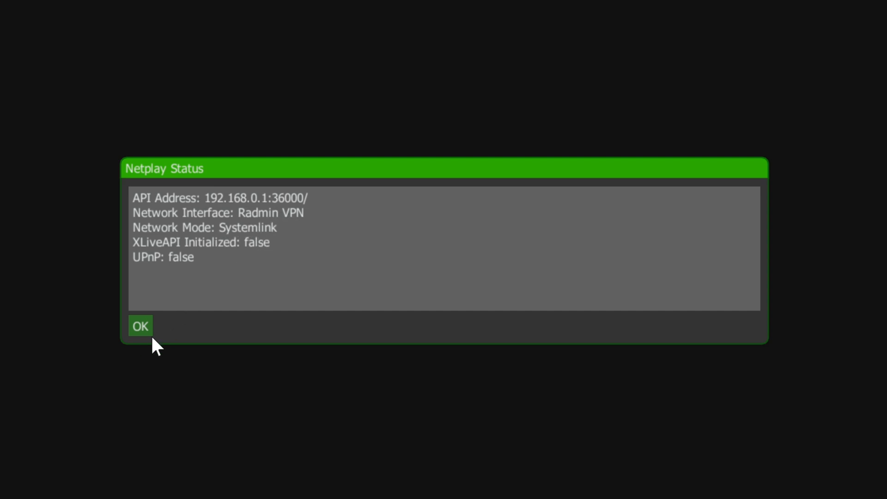
left_click(139, 327)
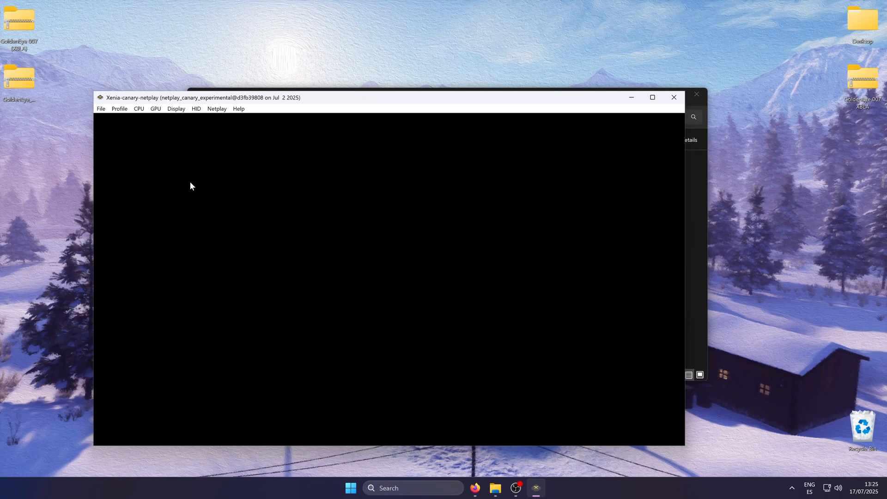
mouse_move(670, 110)
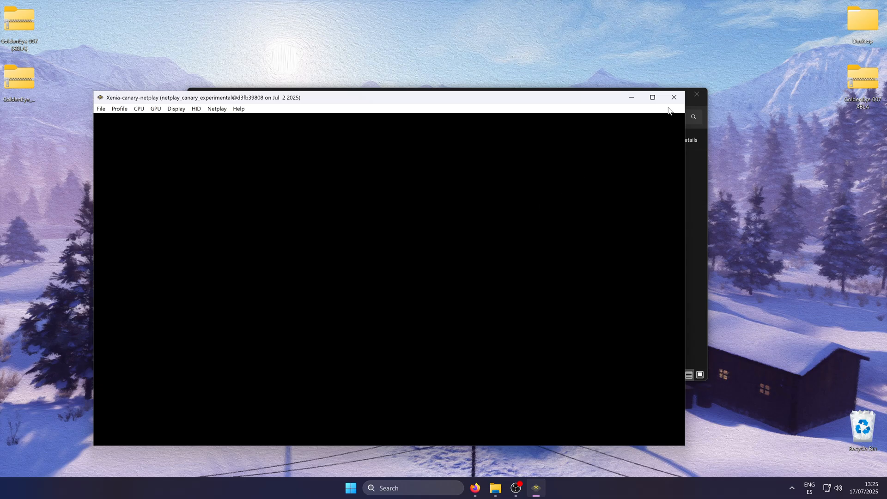
- Open the content folder and its E03000007C40112B game-ID subfolder in Xenia Canary Netplay's folder
left_click(673, 98)
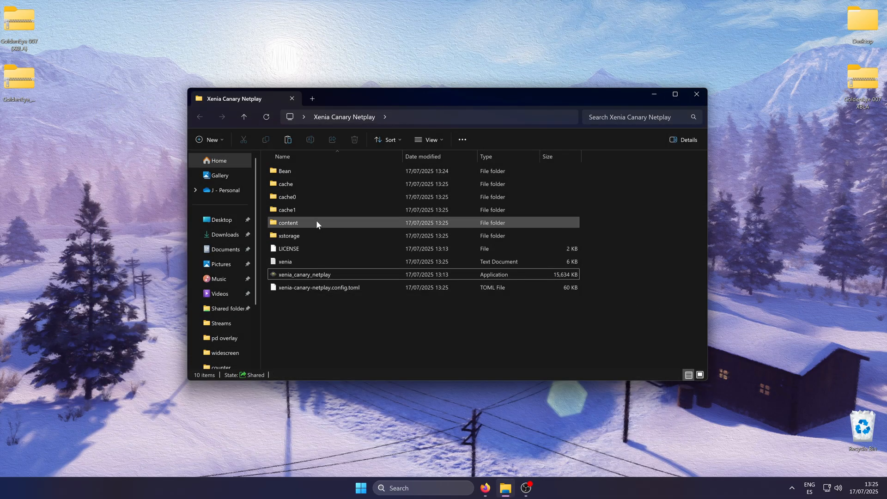
double_click(288, 222)
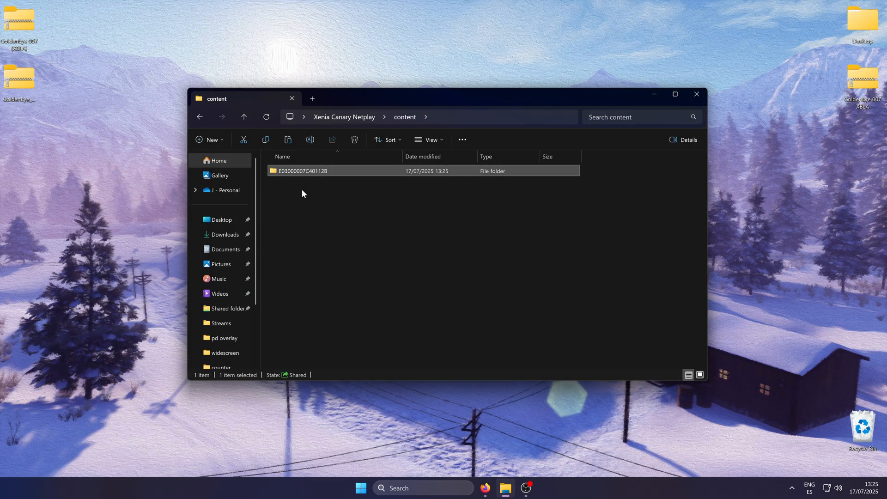
double_click(302, 170)
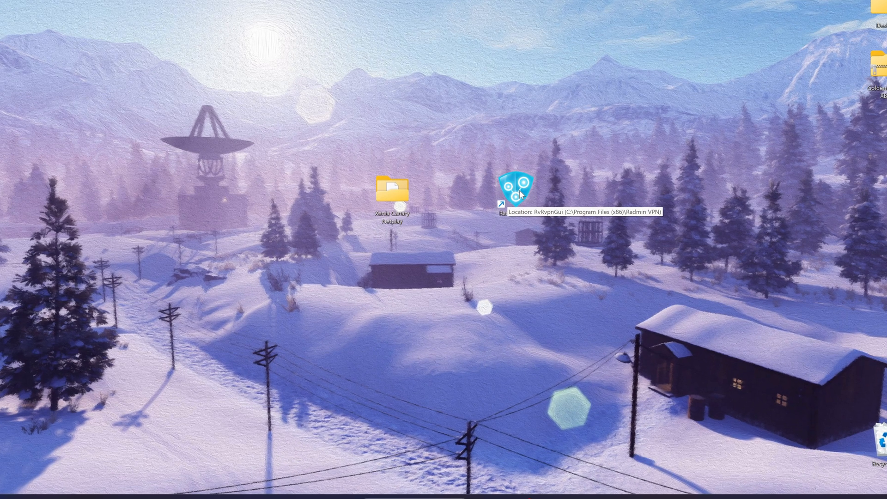
double_click(514, 186)
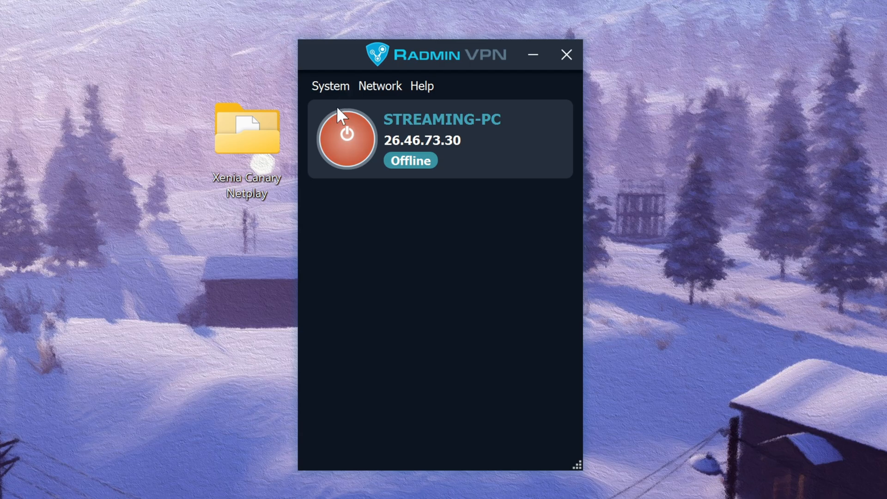
left_click(346, 138)
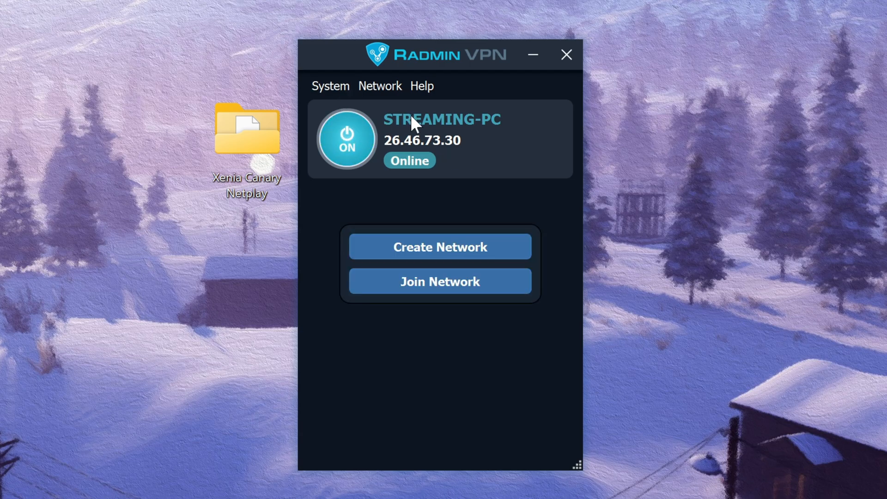
mouse_move(330, 86)
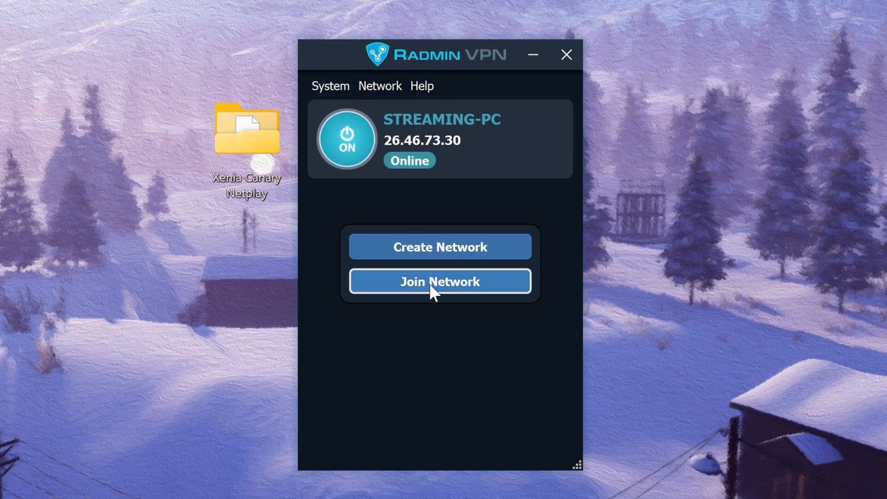
left_click(440, 282)
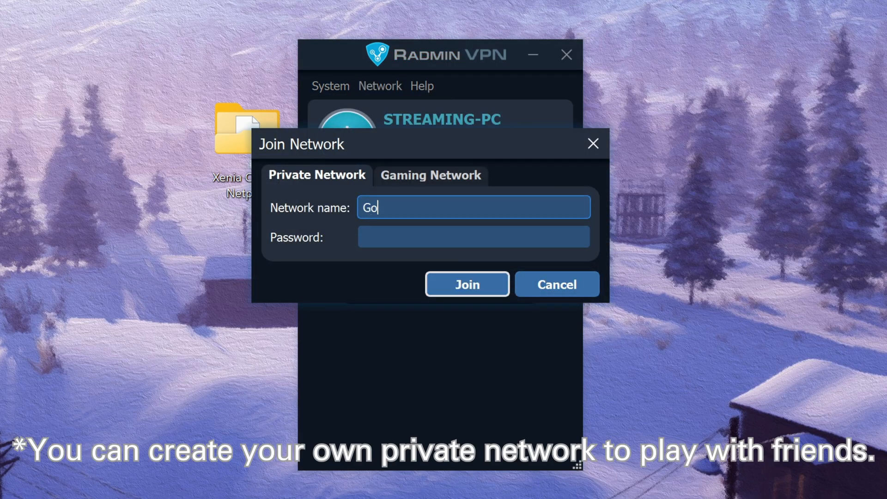
type("ldenEye XBLA")
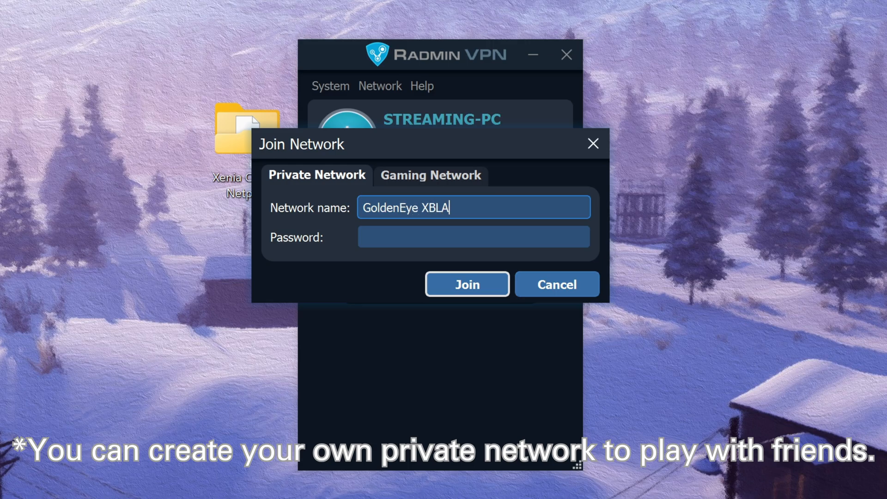
type("knockers")
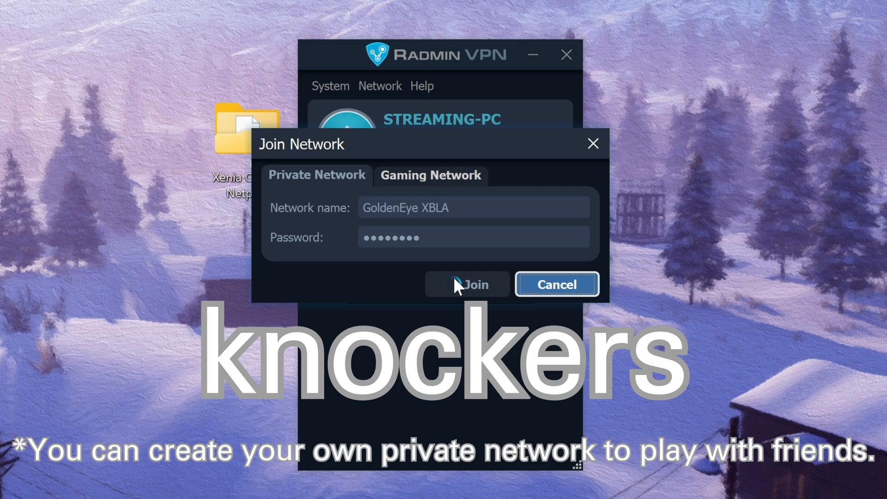
left_click(467, 284)
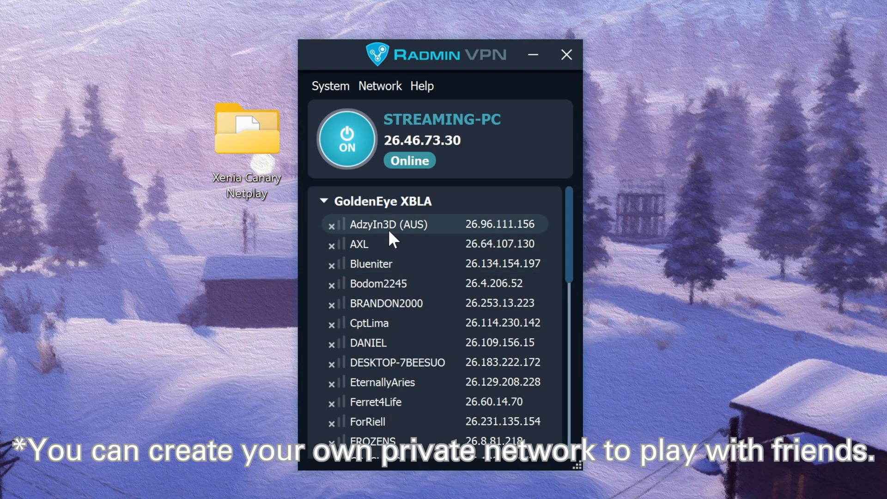
scroll("down", 3)
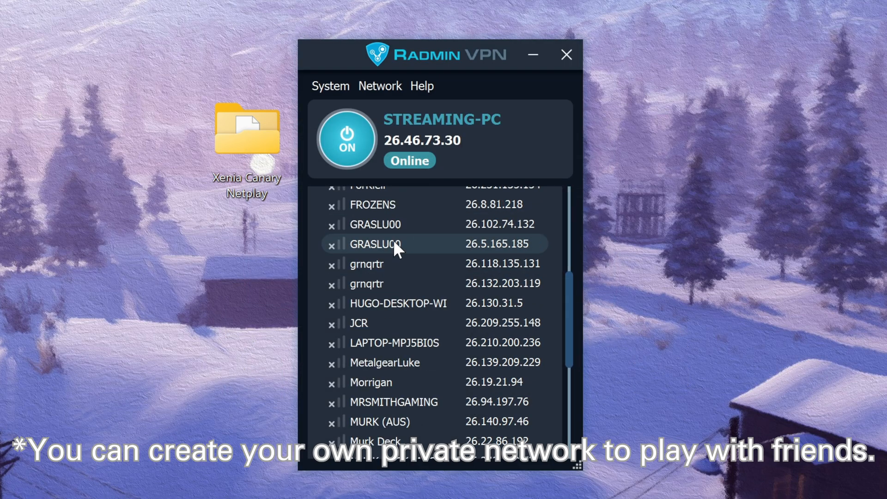
scroll("down", 3)
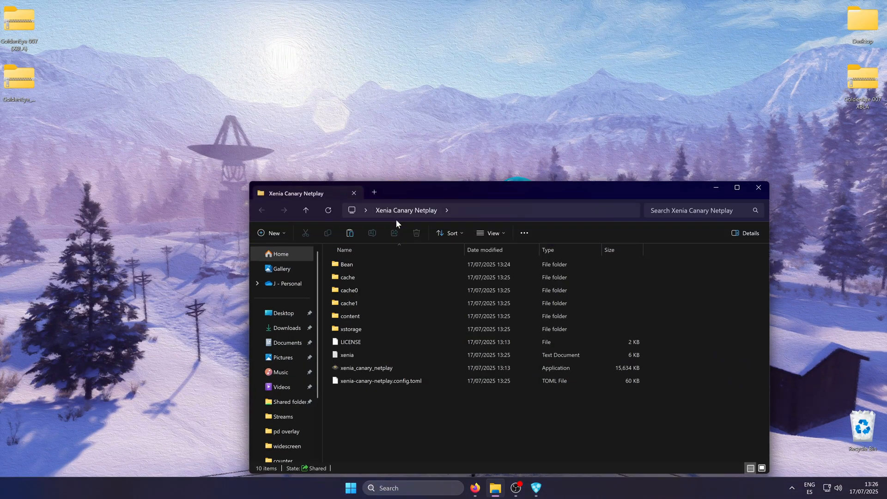
- Start the emulator and open Bean\defaultCE.xex through File > Open
double_click(366, 367)
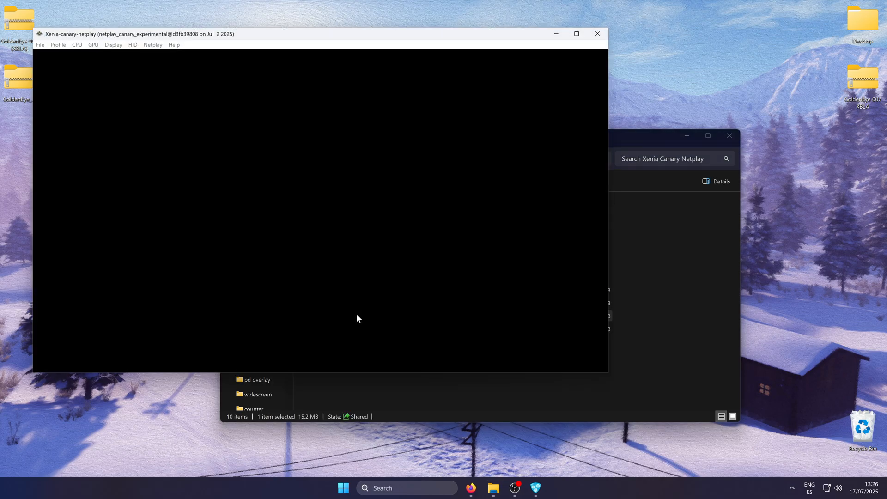
left_click(40, 40)
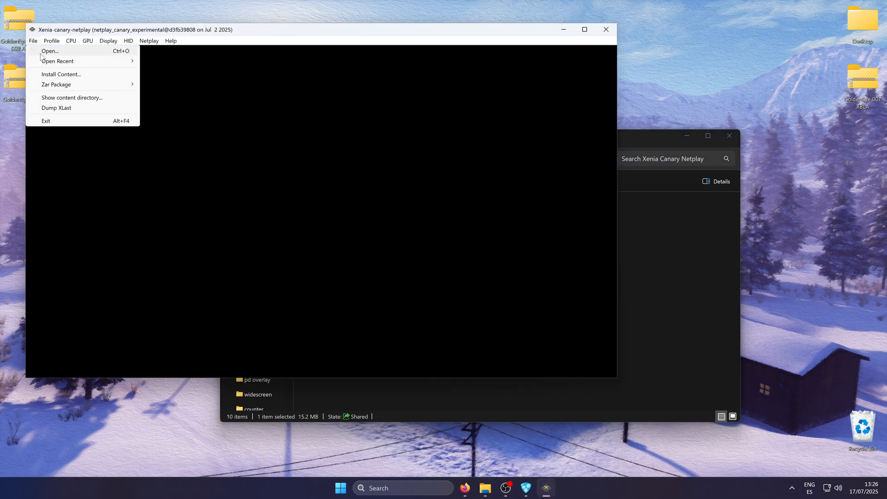
left_click(61, 74)
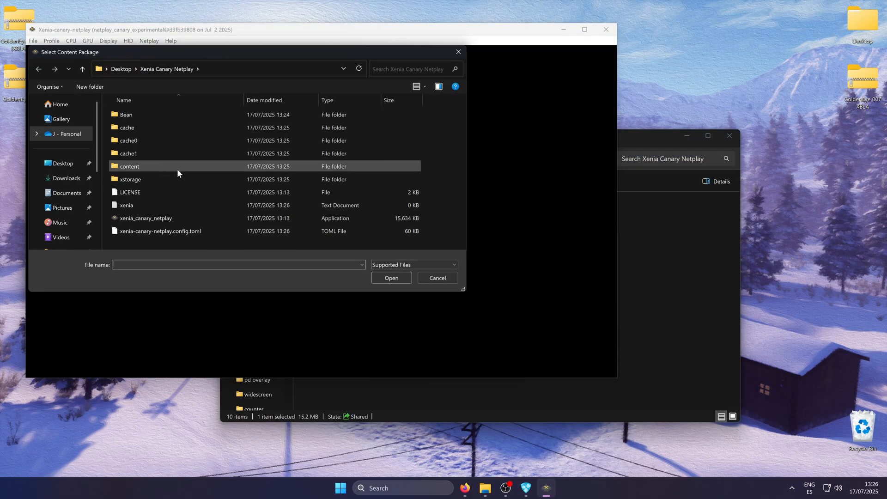
left_click(125, 114)
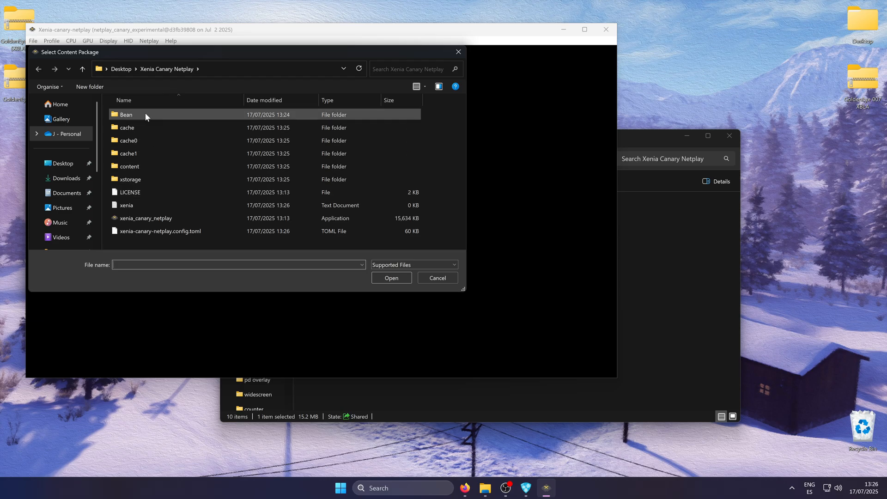
double_click(126, 115)
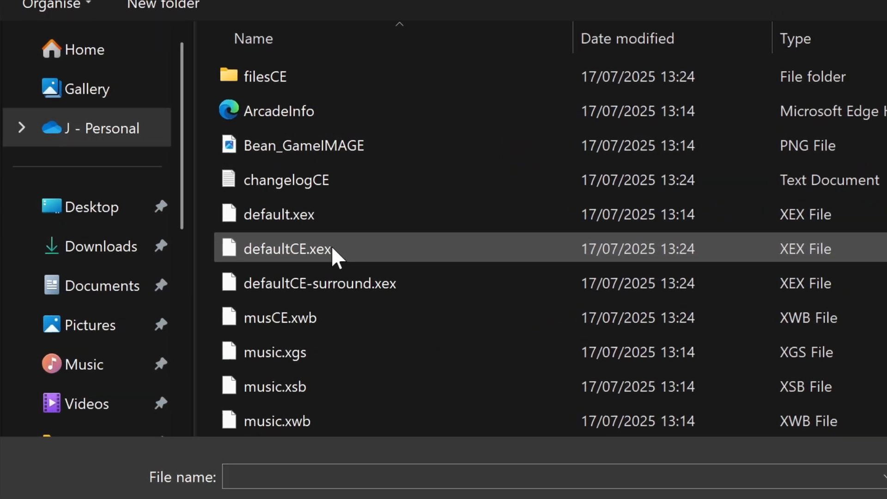
double_click(287, 249)
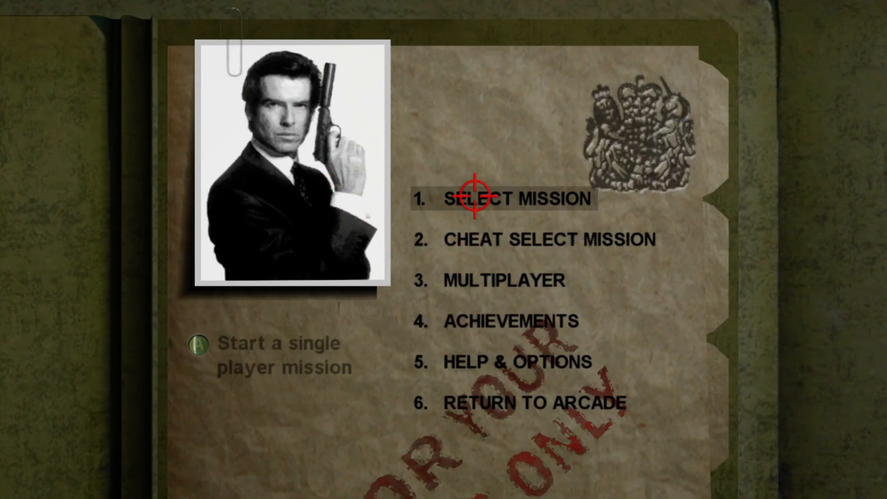
- Choose Multiplayer > Create Match and pick a character to reach Create System Link Game
left_click(547, 239)
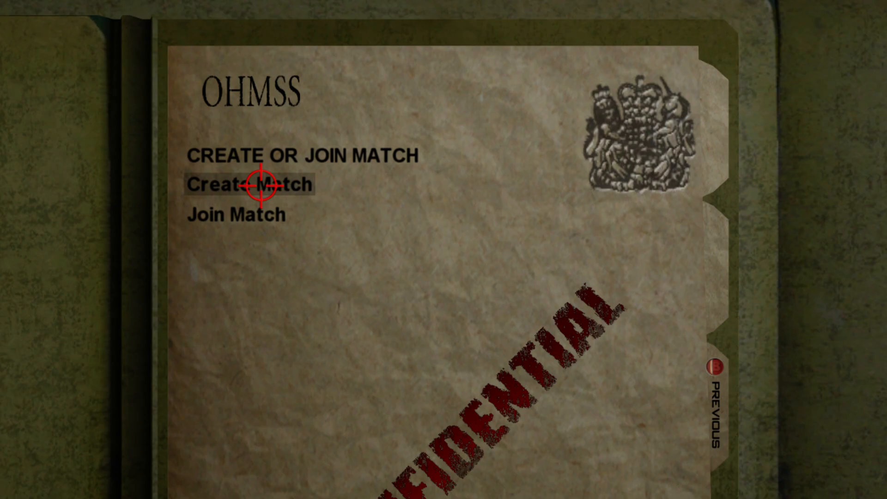
left_click(249, 184)
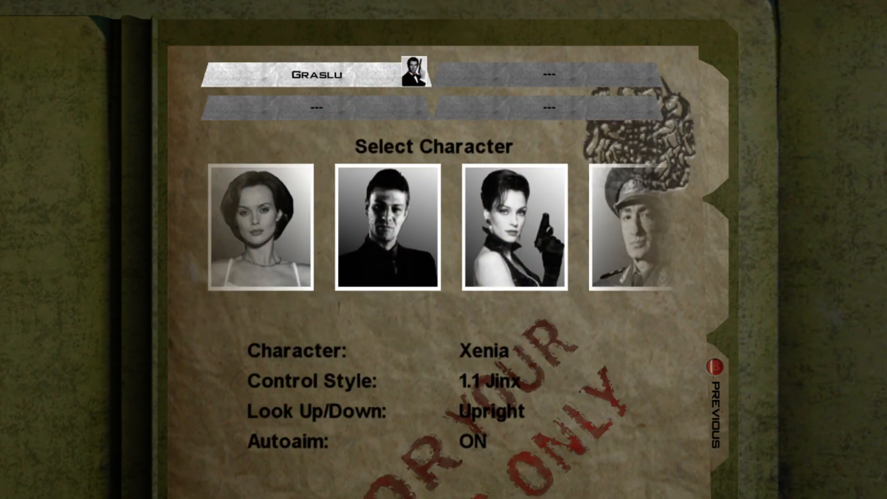
scroll("right", 3)
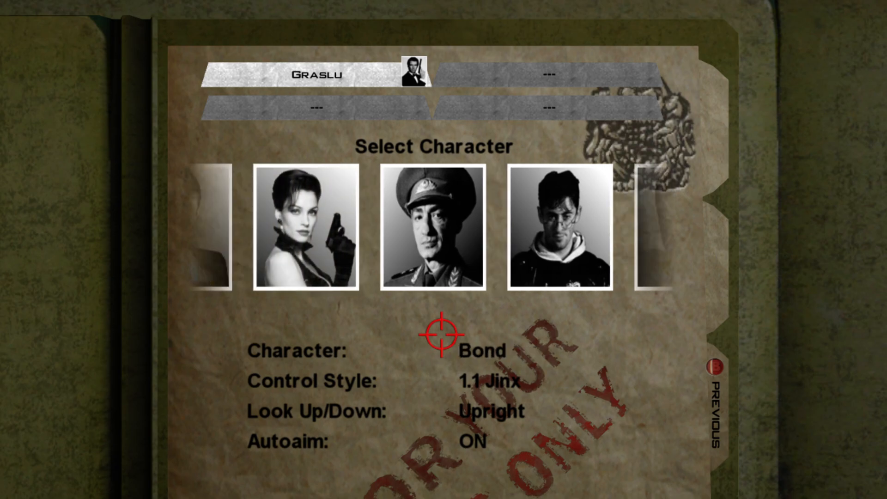
left_click(431, 228)
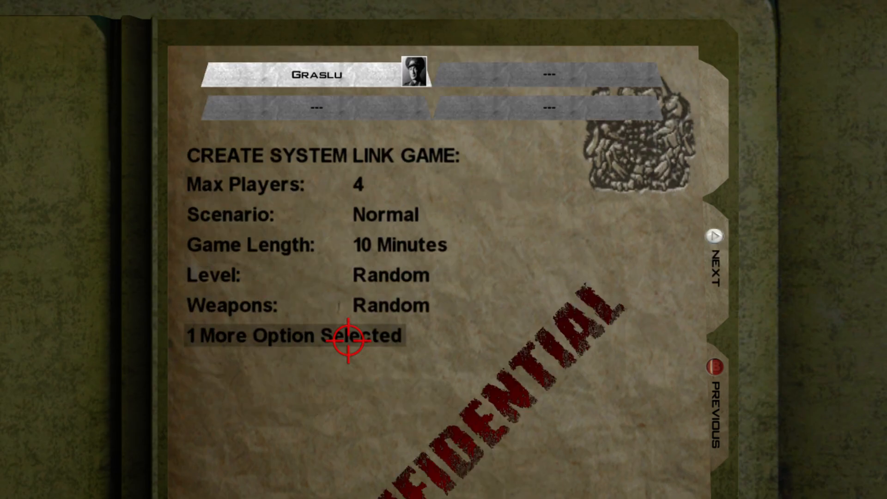
mouse_move(630, 343)
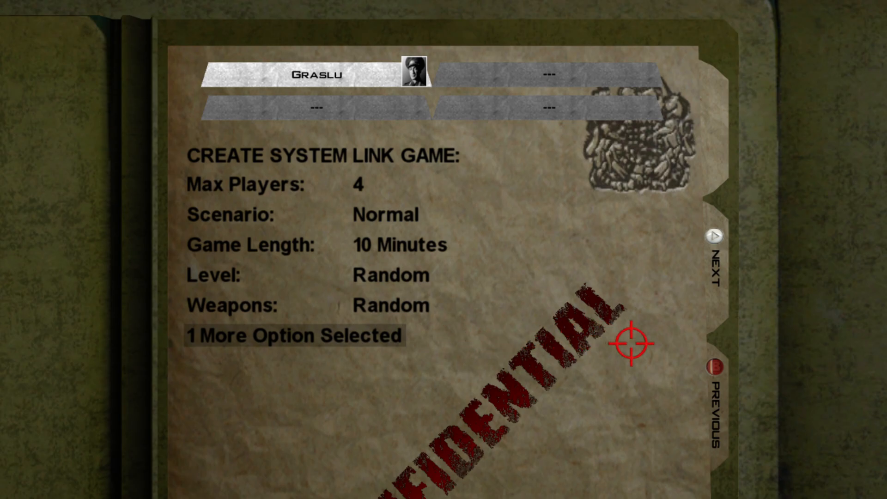